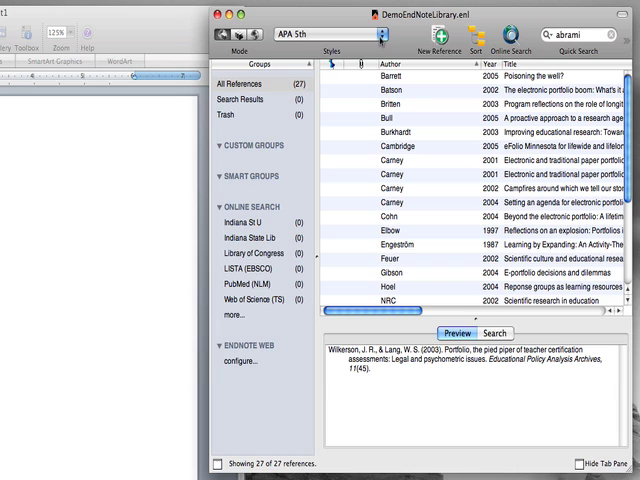
# - Switch the library's output style from APA 5th to APA 5th-Annotated
pyautogui.click(320, 34)
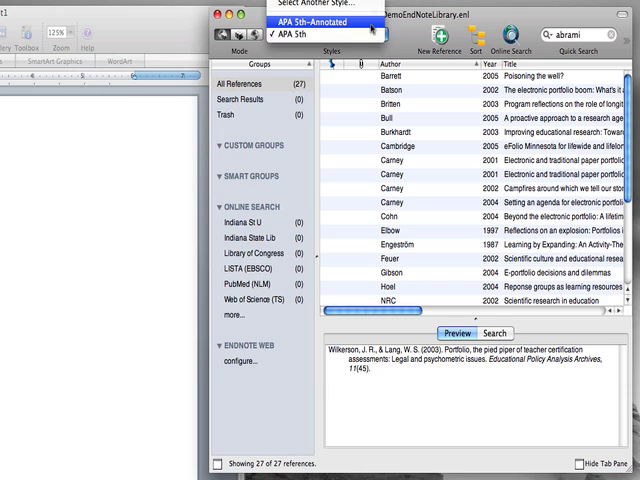
pyautogui.click(322, 20)
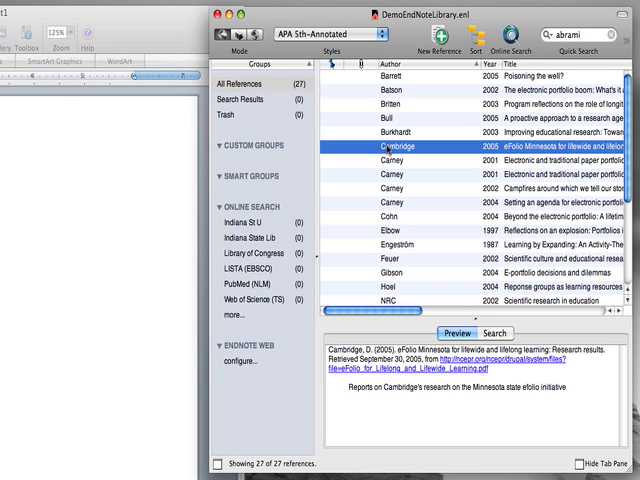
pyautogui.moveTo(396, 172)
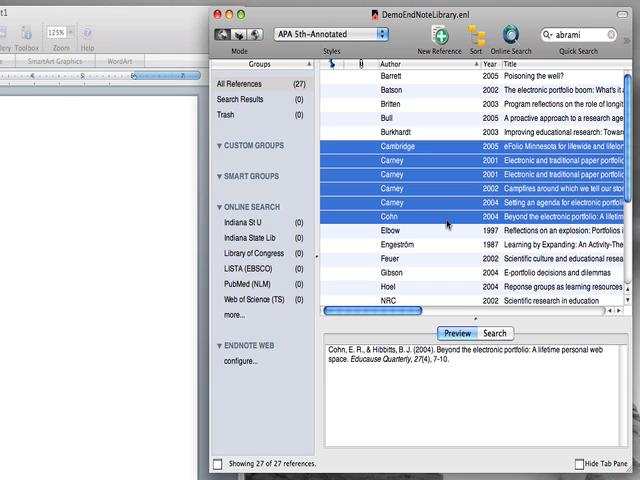
pyautogui.moveTo(428, 192)
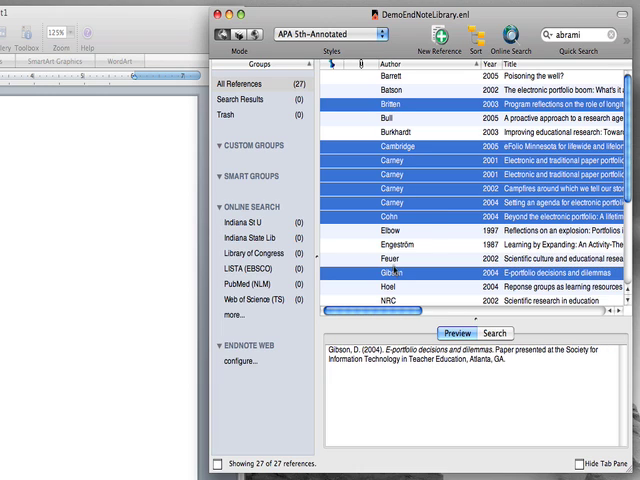
# - Add another reference to the multi-selection of Britten, Cambridge, Carney and Cohn entries
pyautogui.click(400, 246)
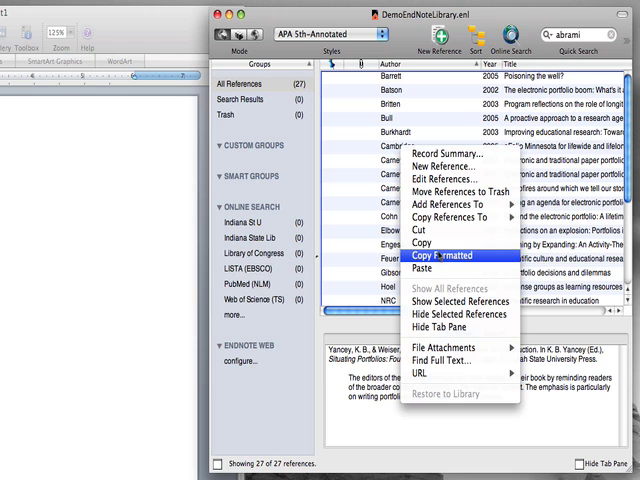
# - Copy the selected references as formatted APA annotated citations for pasting into Word
pyautogui.click(446, 256)
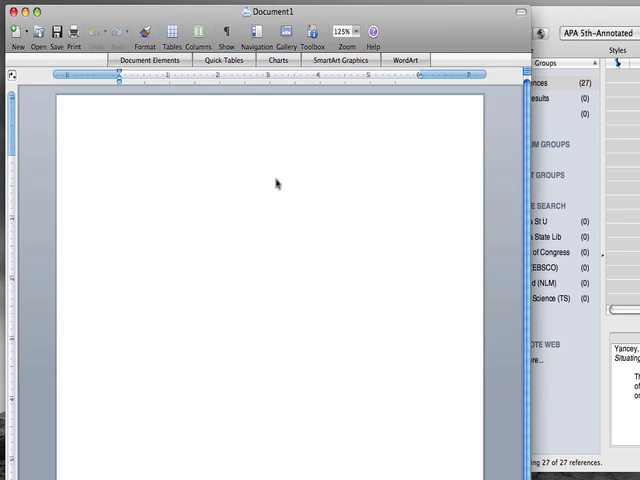
# - Paste the annotated APA bibliography (Barrett, Batson, Britten, Bull, Cambridge…) into the blank Word document
pyautogui.click(120, 160)
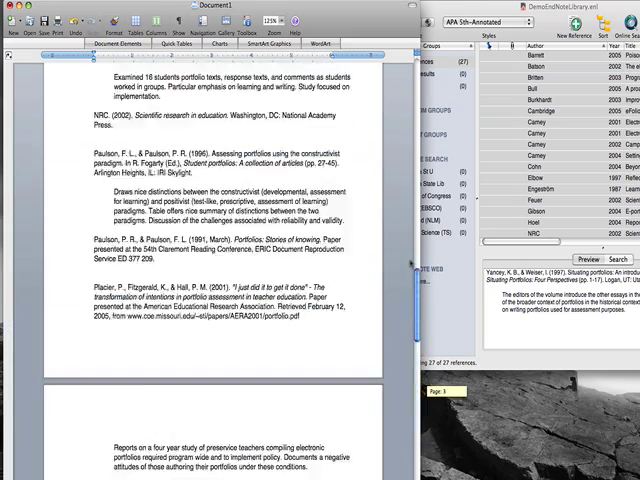
pyautogui.scroll(3)
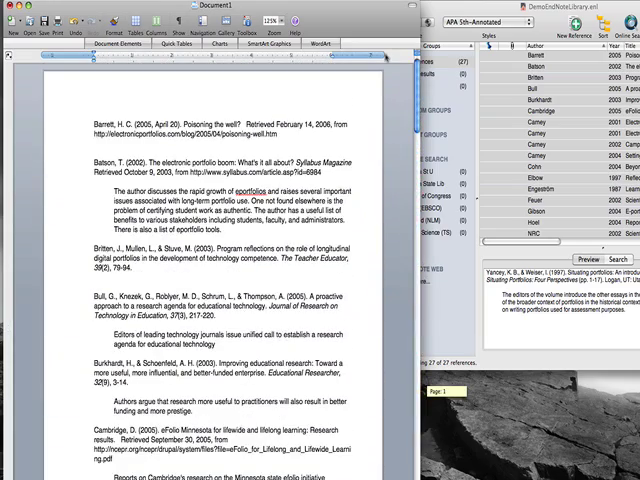